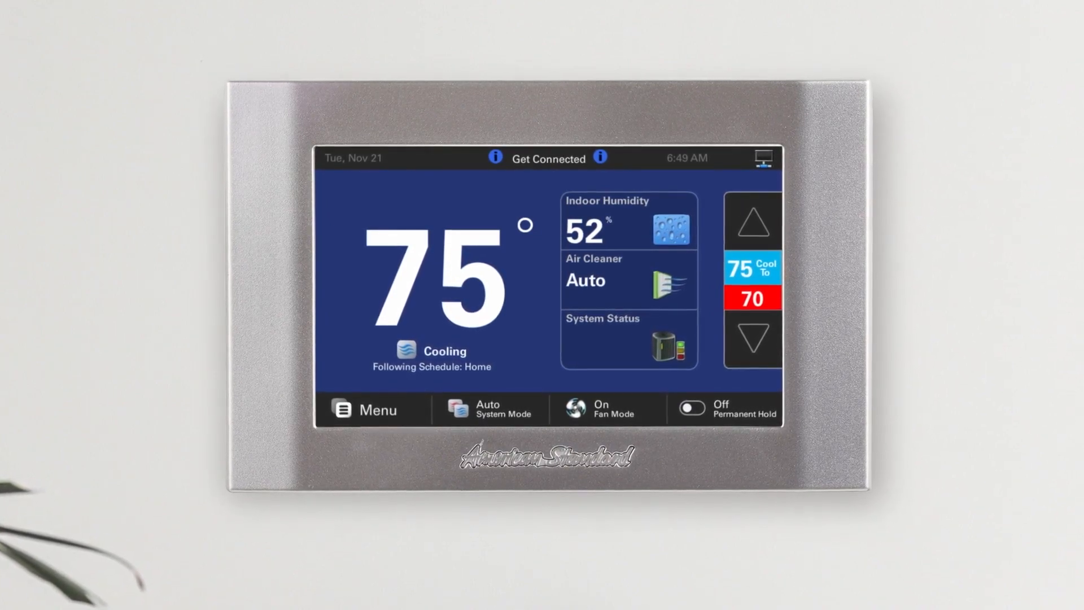
Open the thermostat's Wi-Fi network list under Settings > Network and pick your network.
left_click(367, 410)
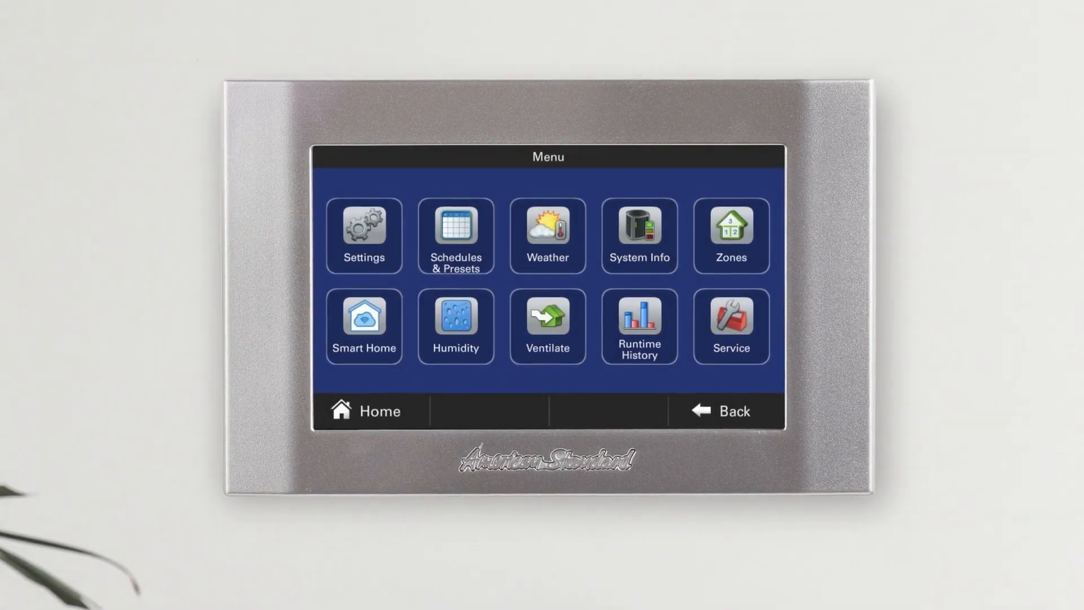
left_click(364, 235)
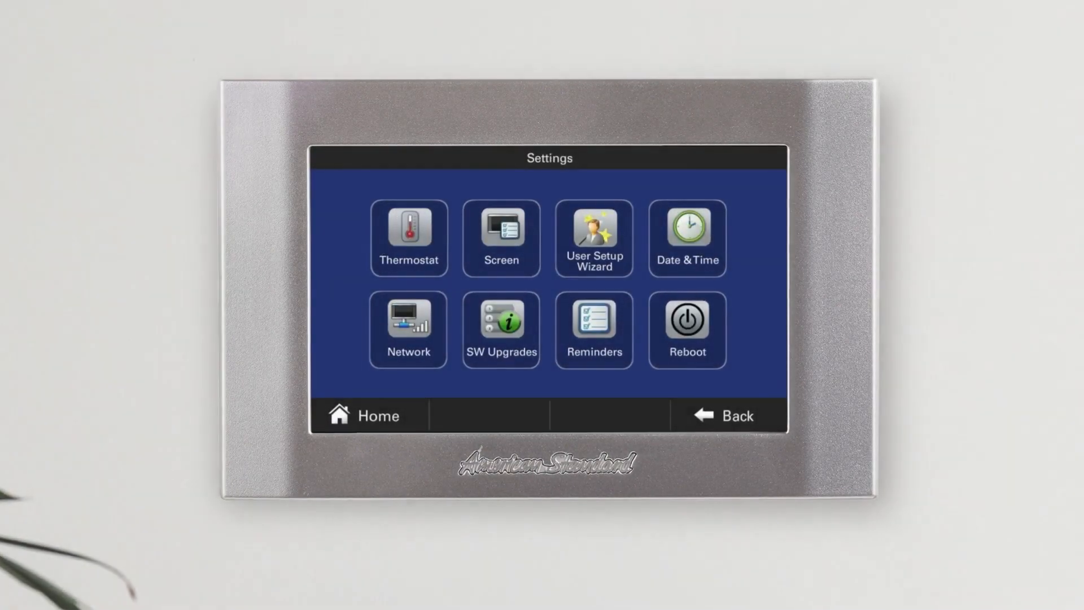
left_click(407, 329)
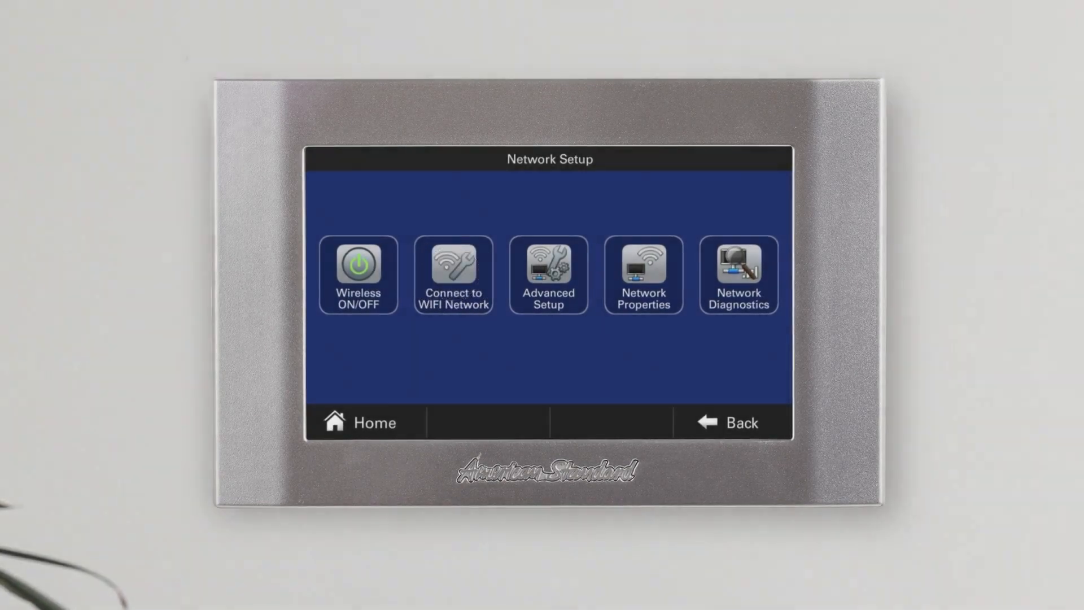
left_click(453, 276)
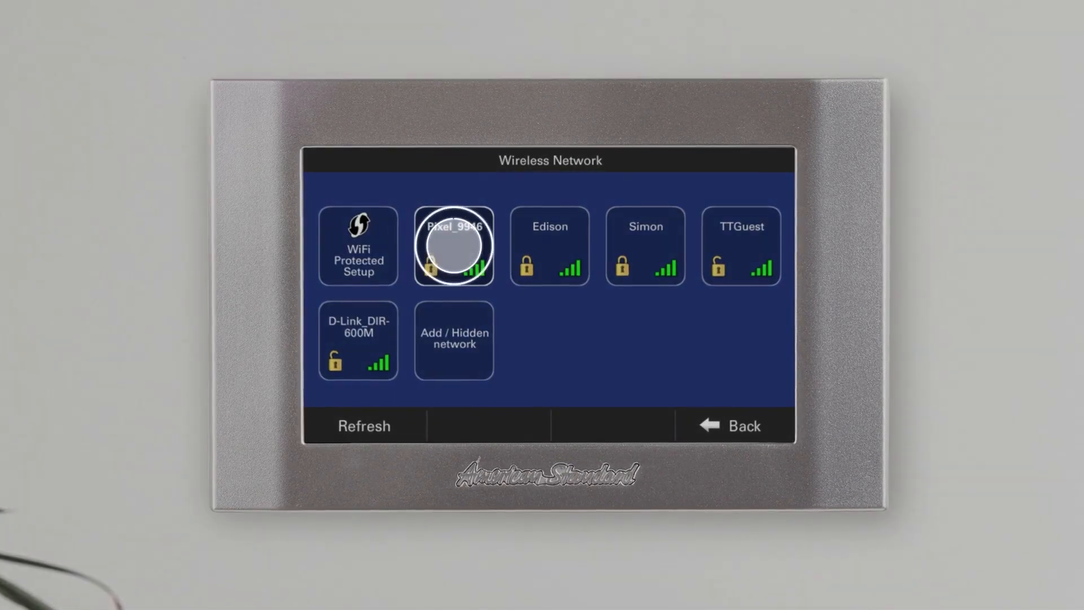
left_click(453, 246)
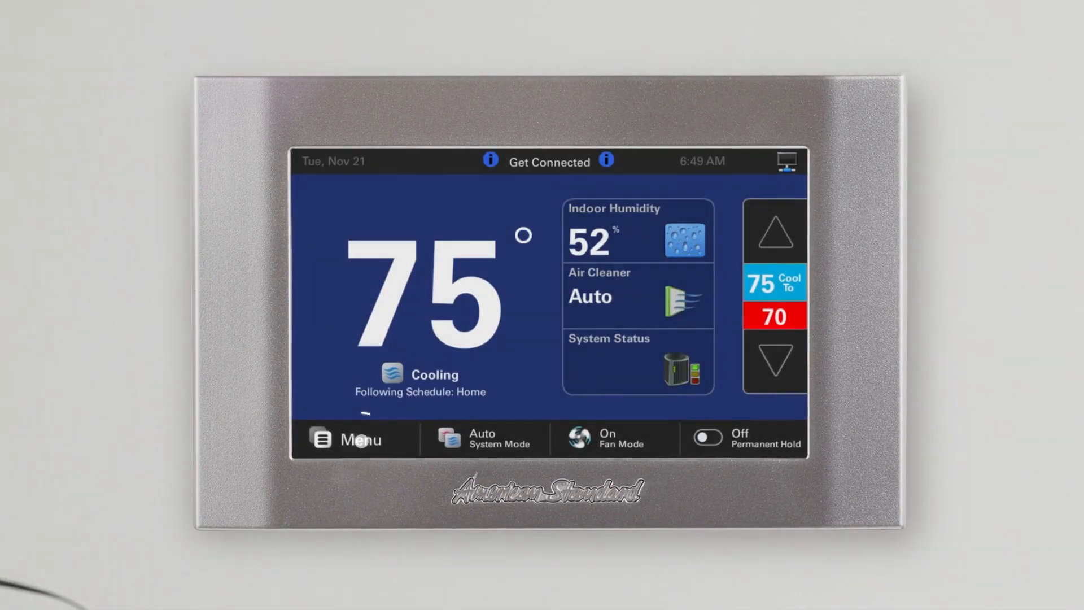
Start Smart Home enrollment, continue past the QR code screen, and accept the License Agreement.
left_click(344, 438)
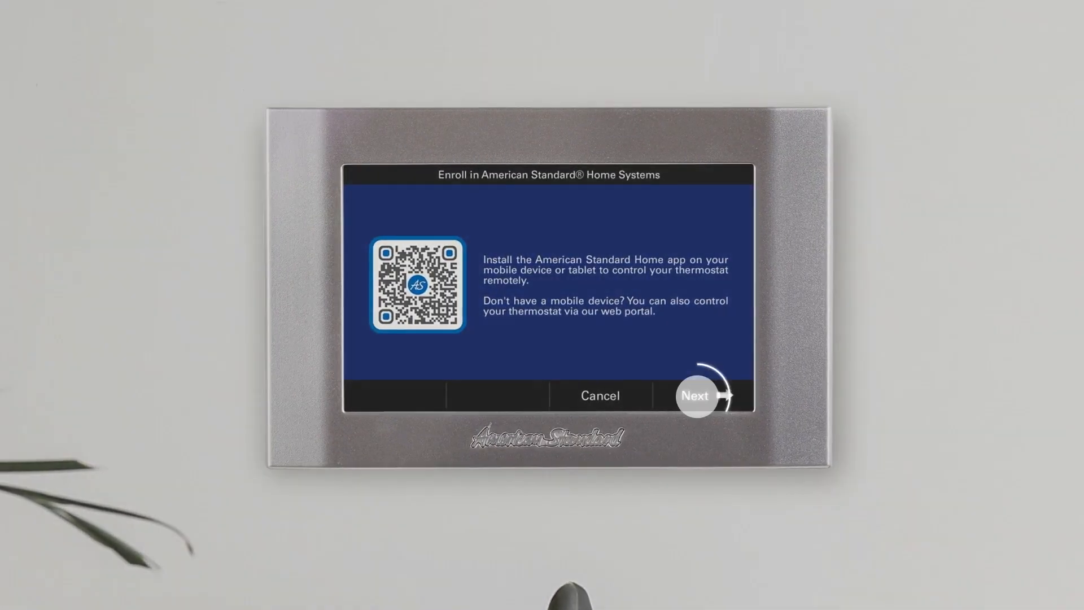
left_click(696, 395)
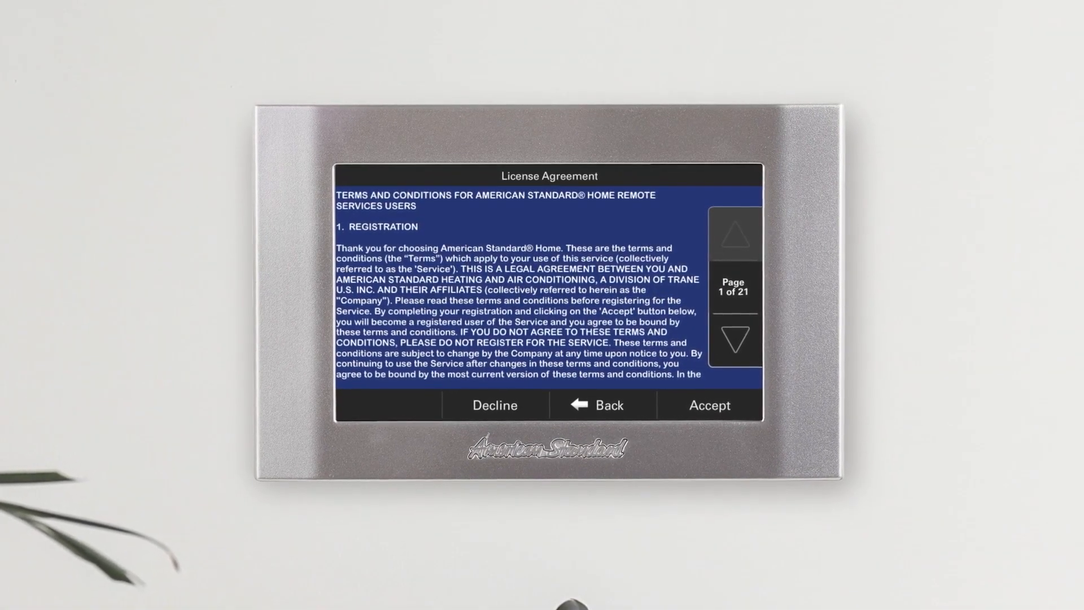
left_click(709, 405)
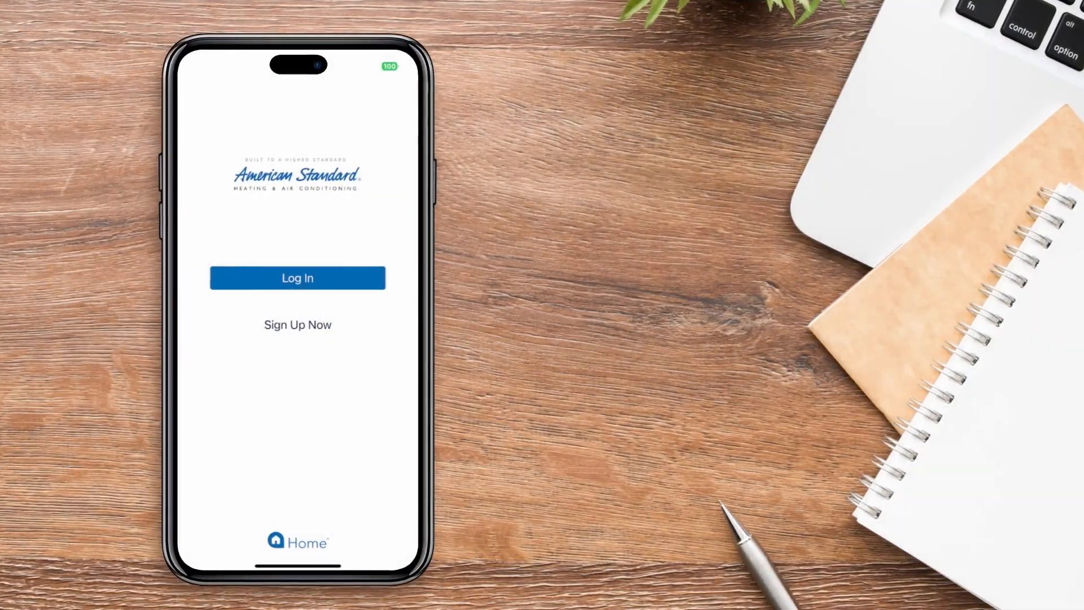
Log in to American Standard Home with username and password, then open the My Home side menu.
left_click(298, 278)
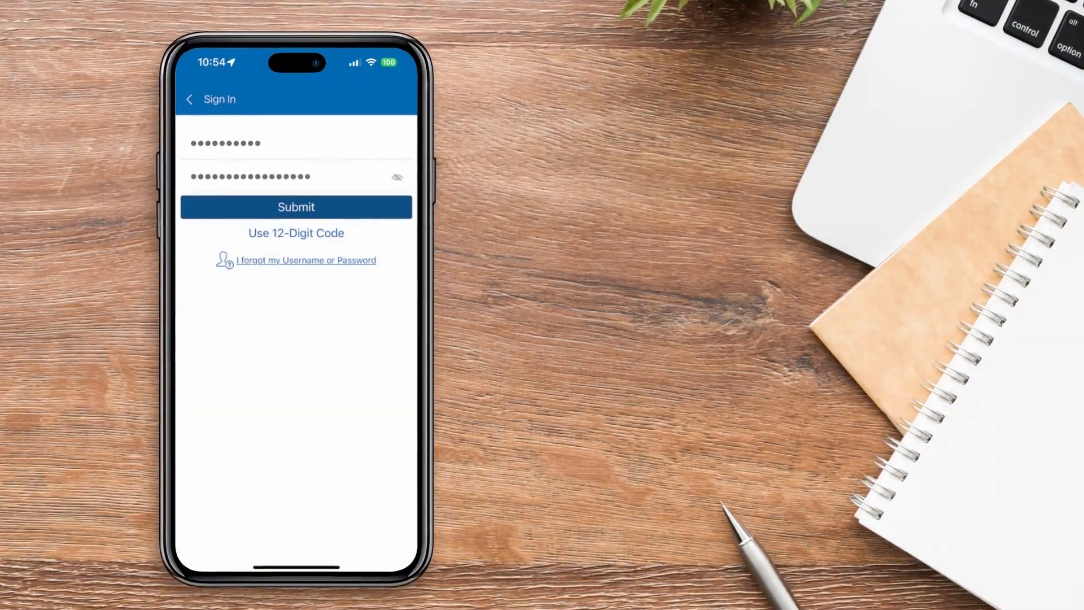
left_click(295, 207)
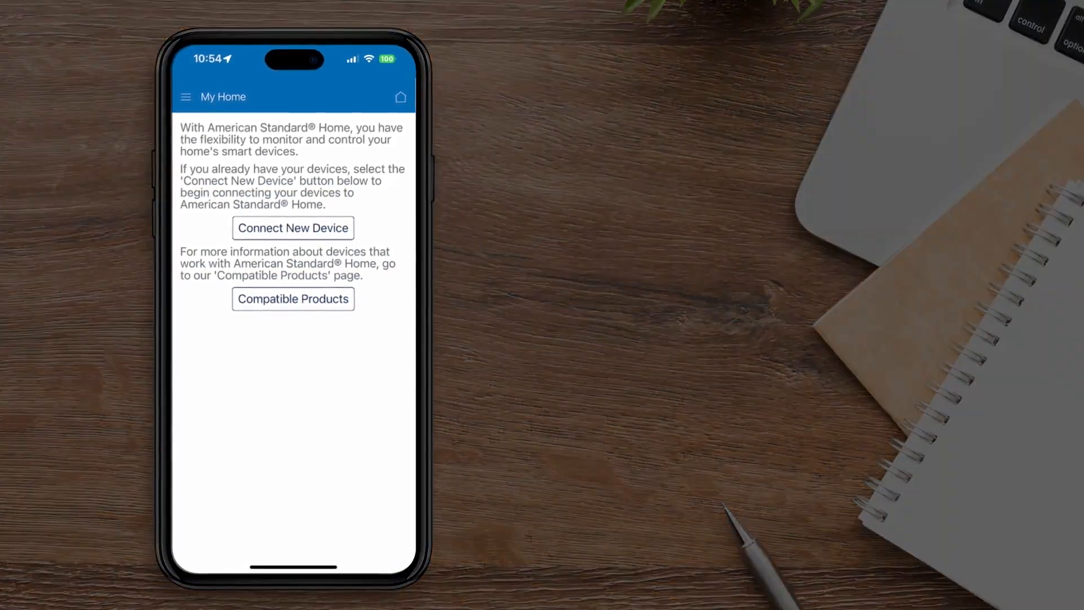
left_click(293, 228)
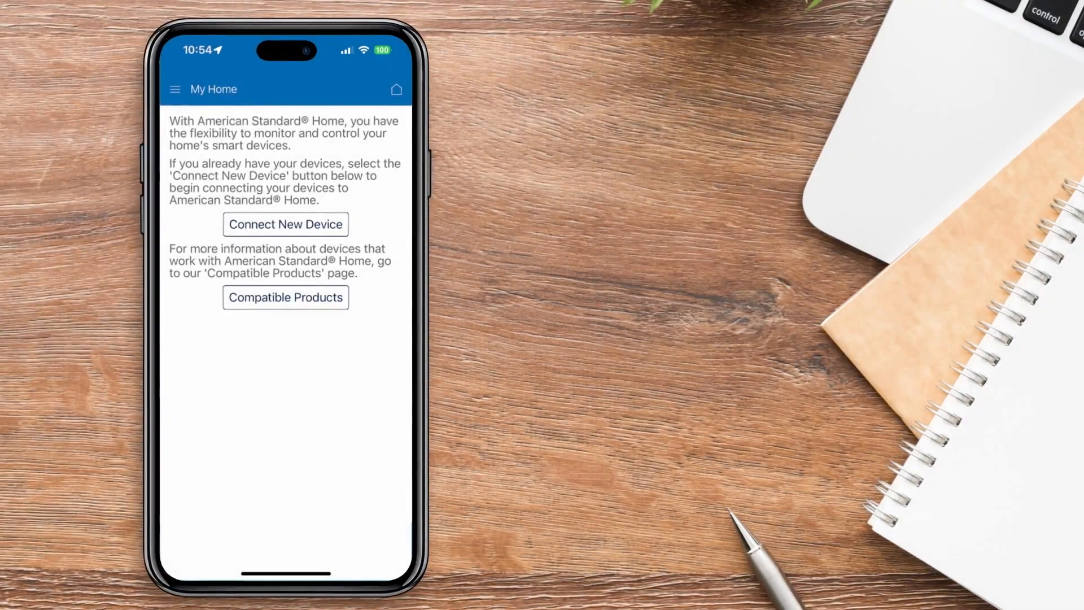
left_click(176, 89)
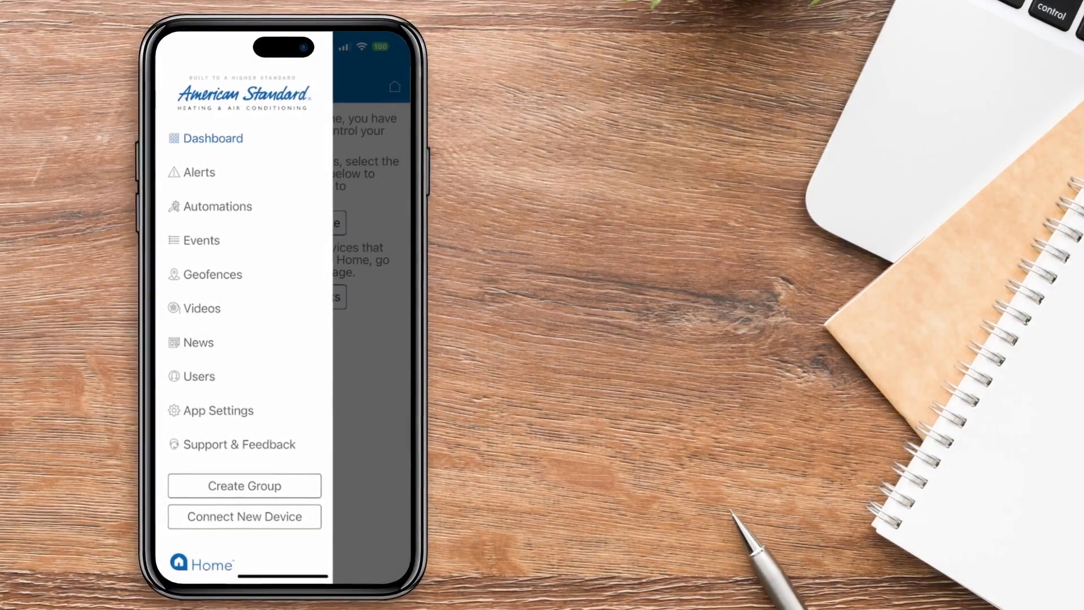
Choose Connect New Device to reach the smart thermostat enrollment page.
left_click(243, 517)
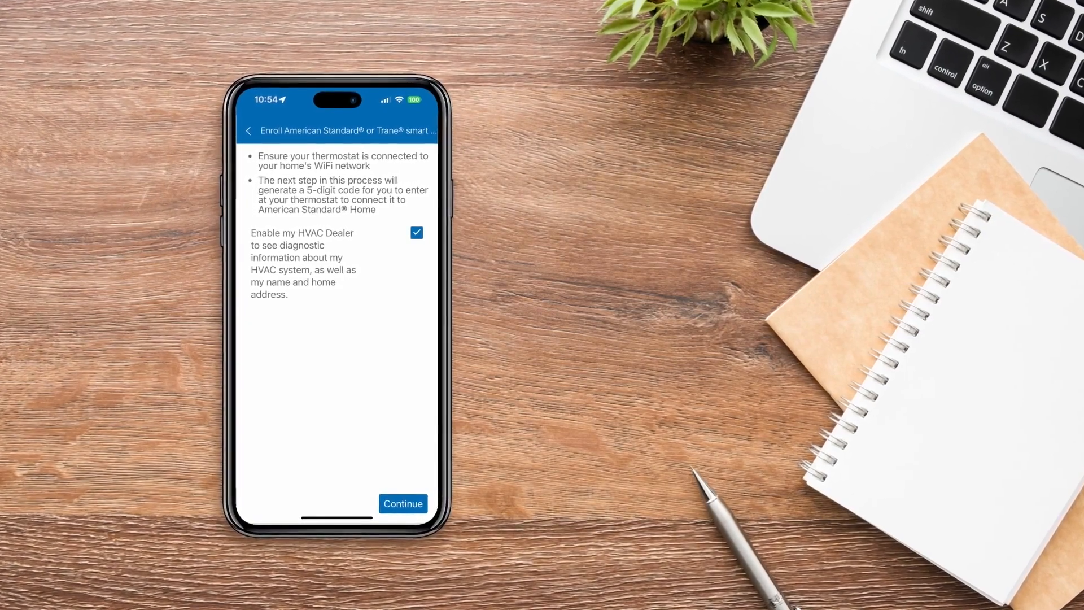
Toggle the Enable my HVAC Dealer checkbox off and on, then continue to the registration code.
left_click(416, 232)
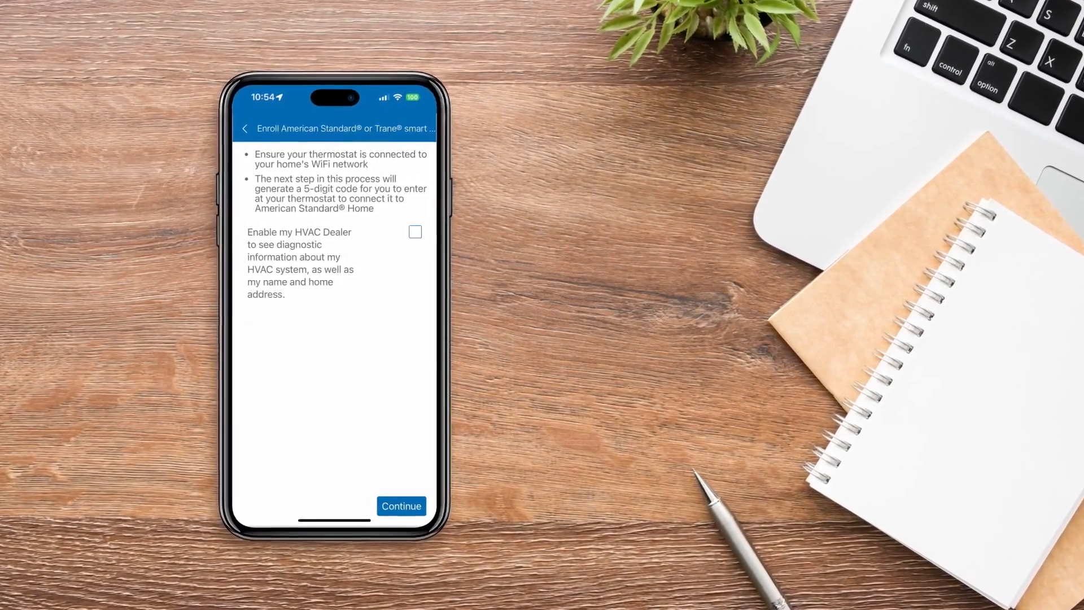
left_click(415, 232)
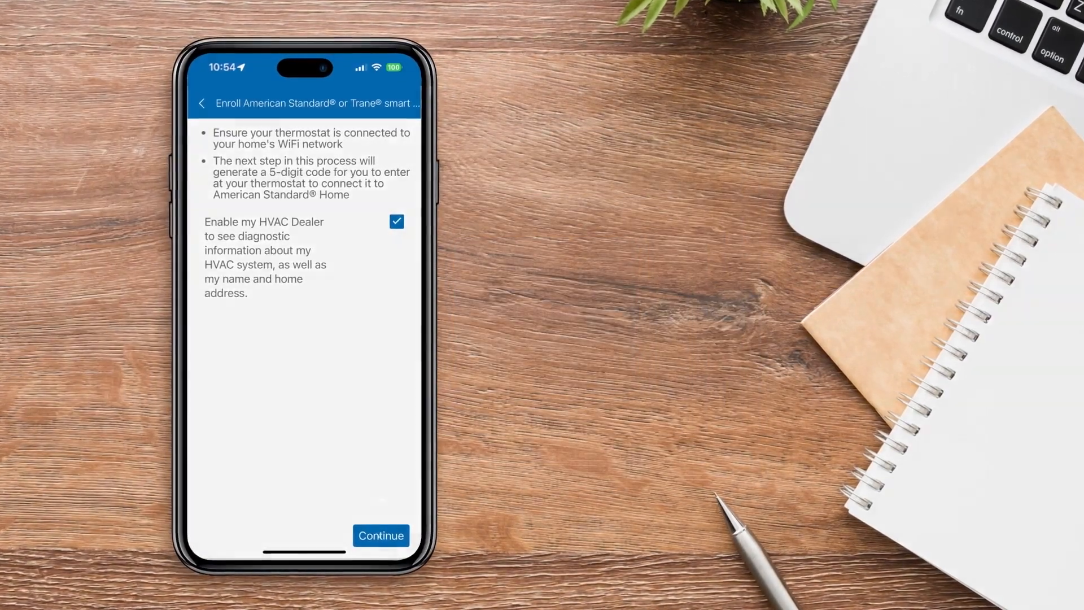
left_click(380, 535)
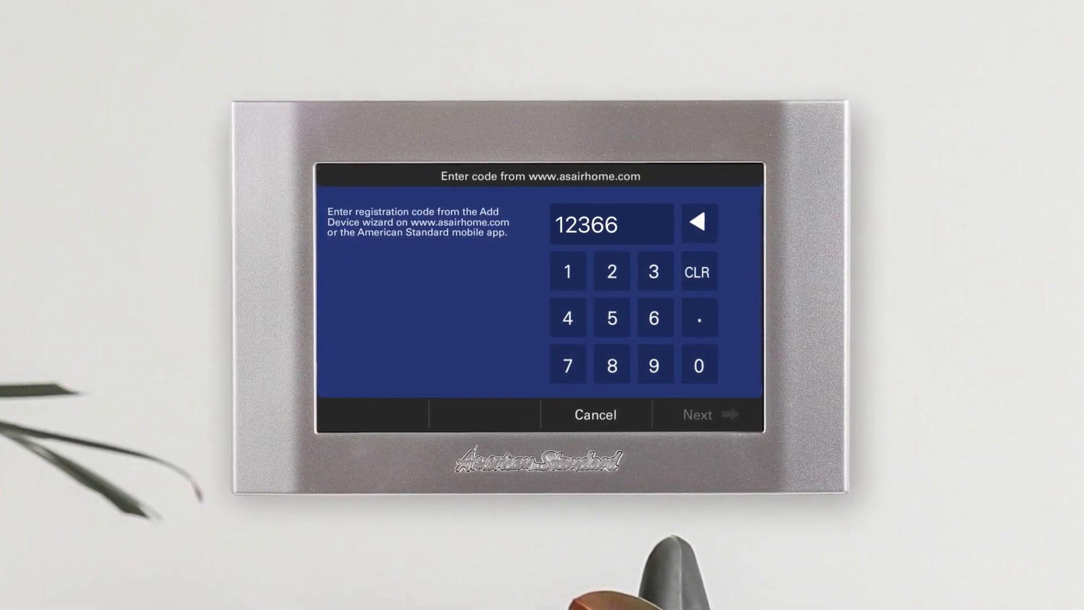
Submit registration code 12366 on the thermostat keypad.
left_click(697, 414)
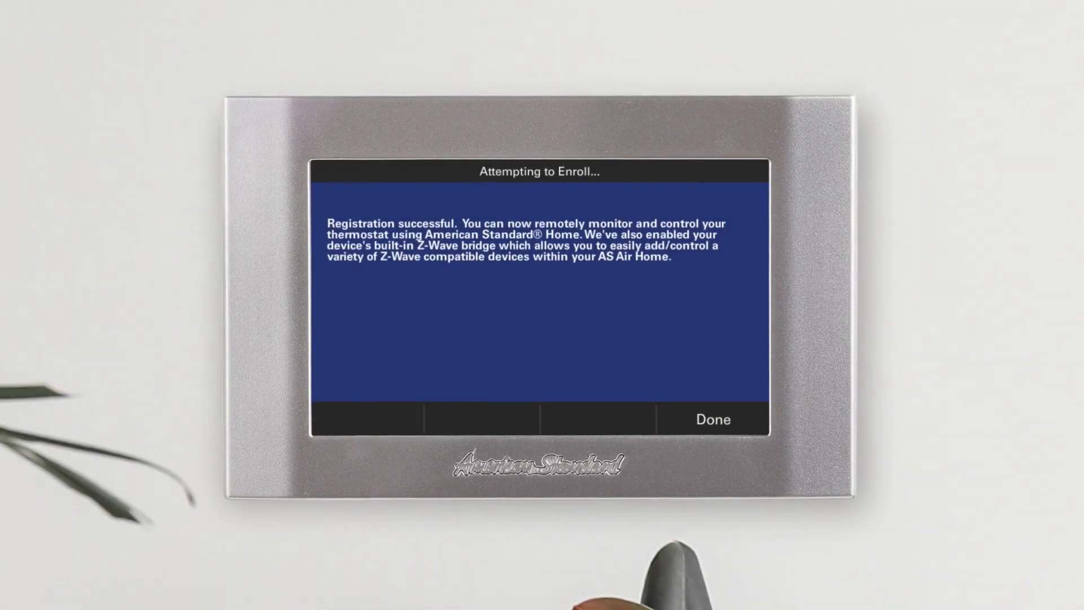